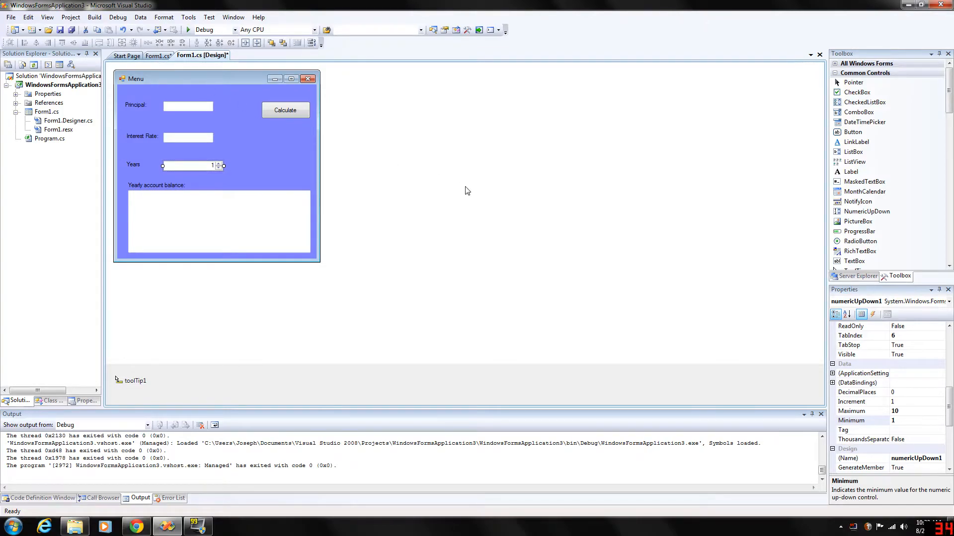
mouse_move(196, 74)
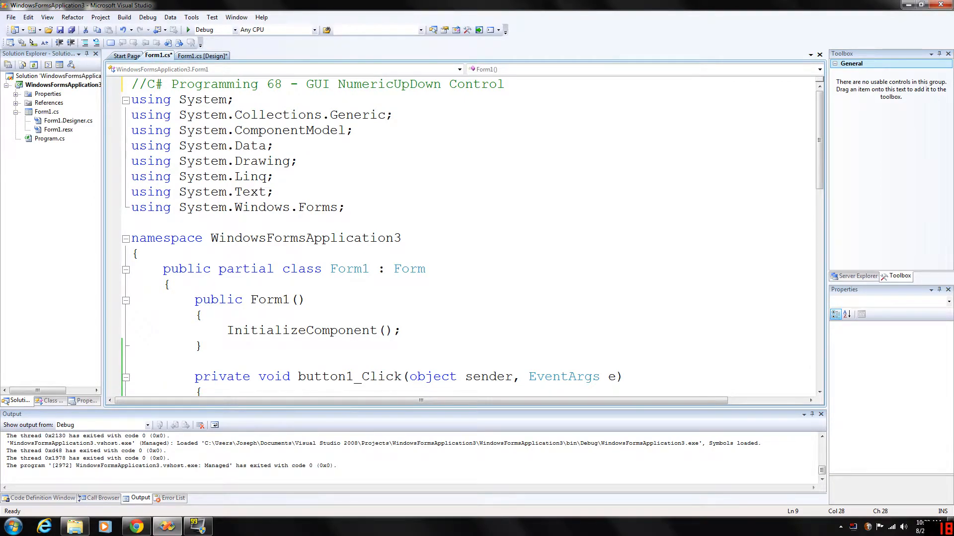
Highlight the word NumericUpDown in the header comment, then deselect it
double_click(389, 84)
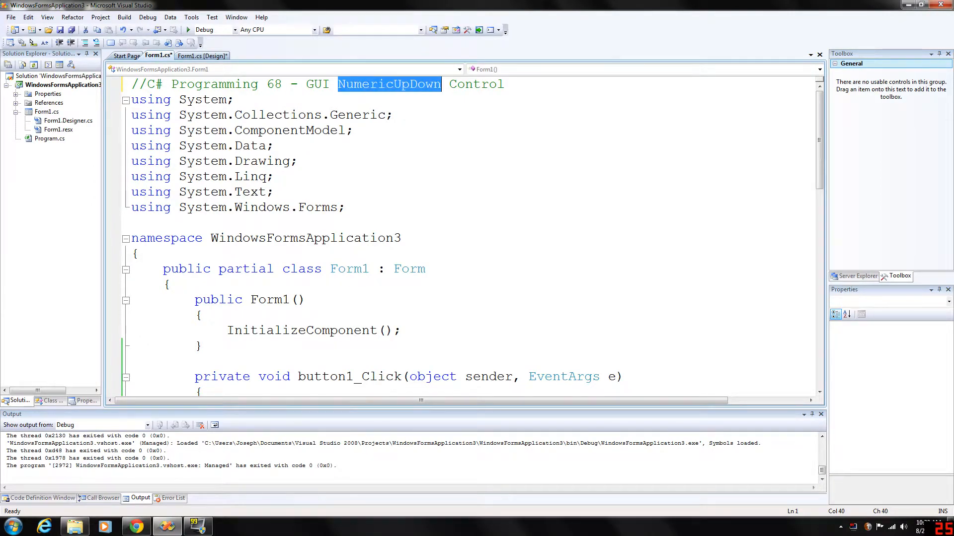
click(235, 99)
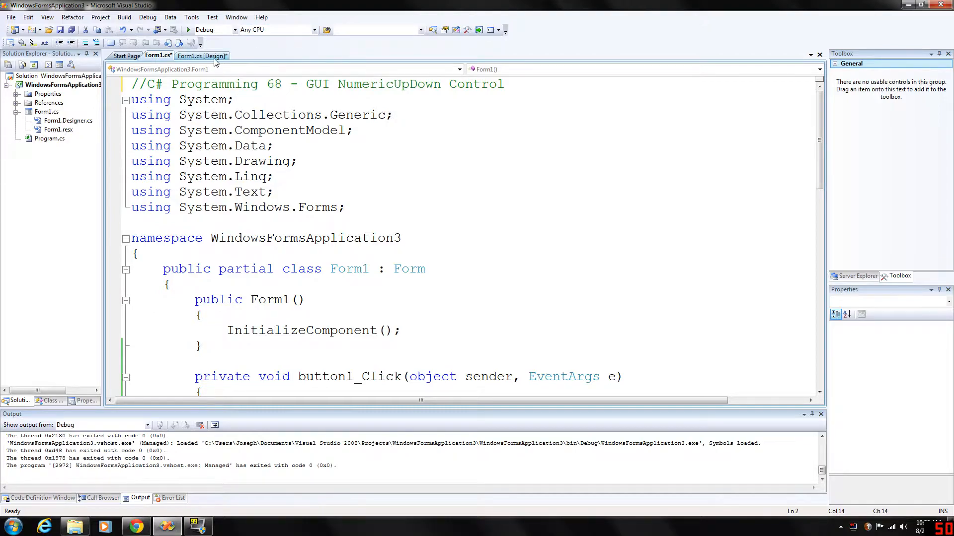
Show the Menu form's design with Principal, Interest Rate and Years inputs
click(201, 56)
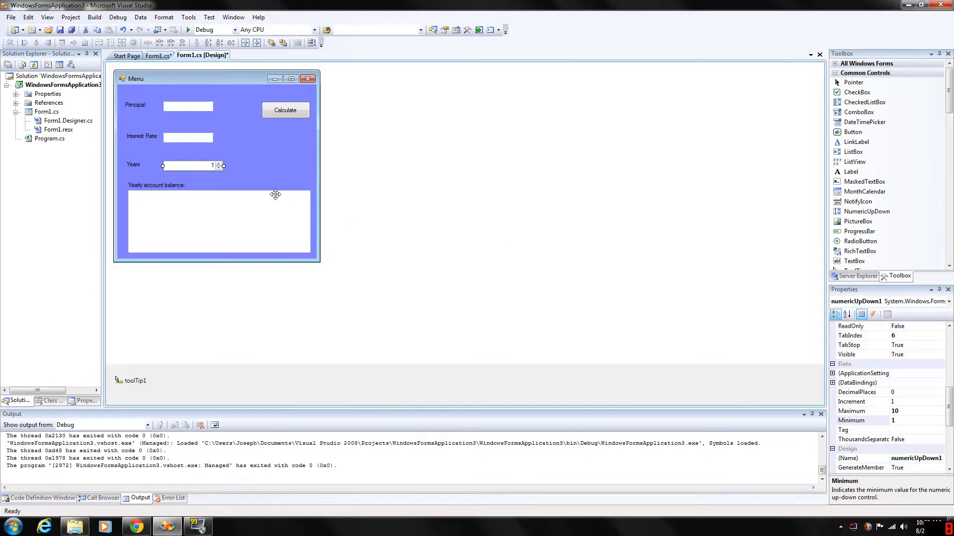
mouse_move(199, 175)
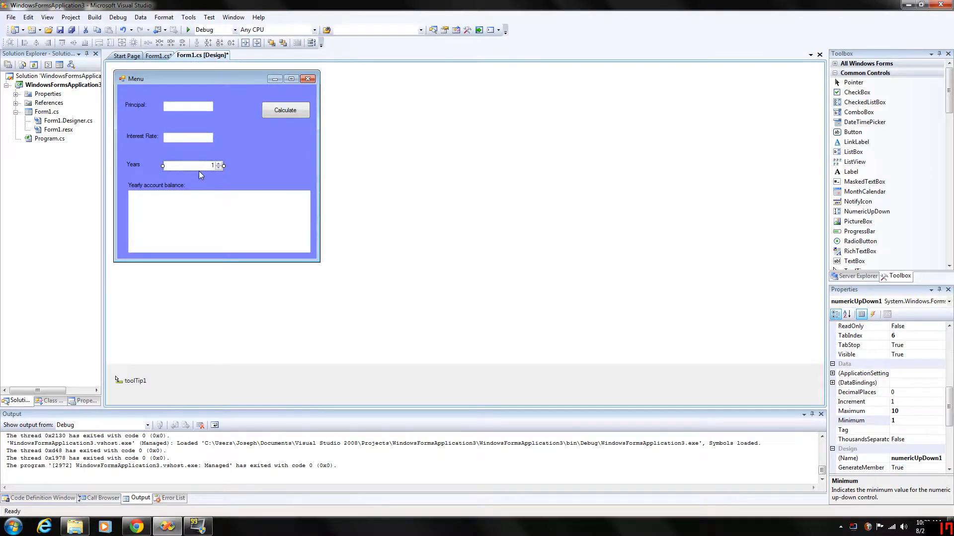
mouse_move(220, 151)
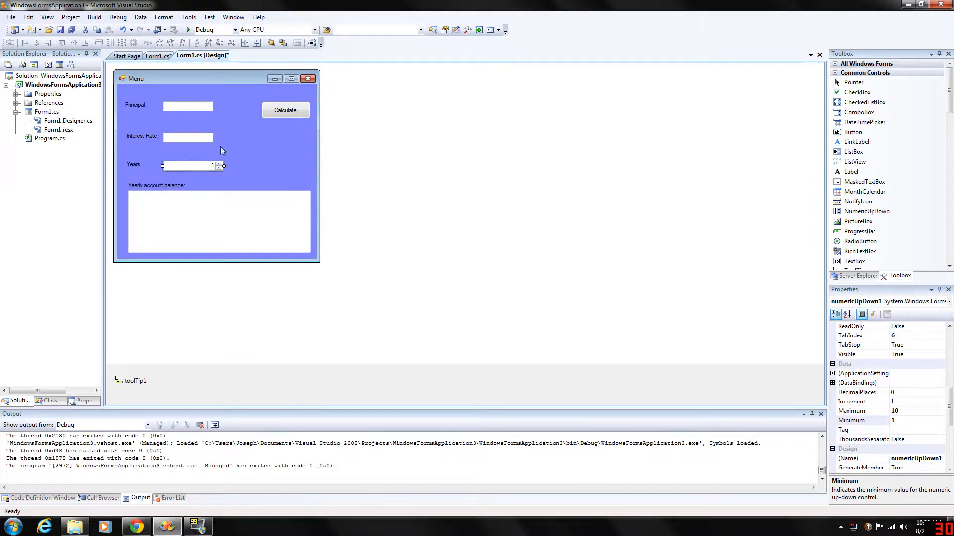
mouse_move(221, 183)
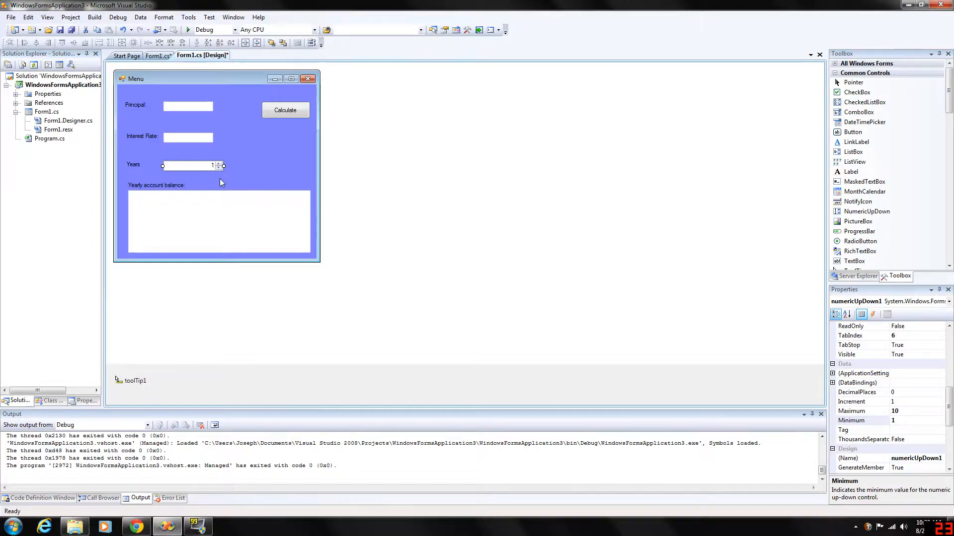
mouse_move(226, 181)
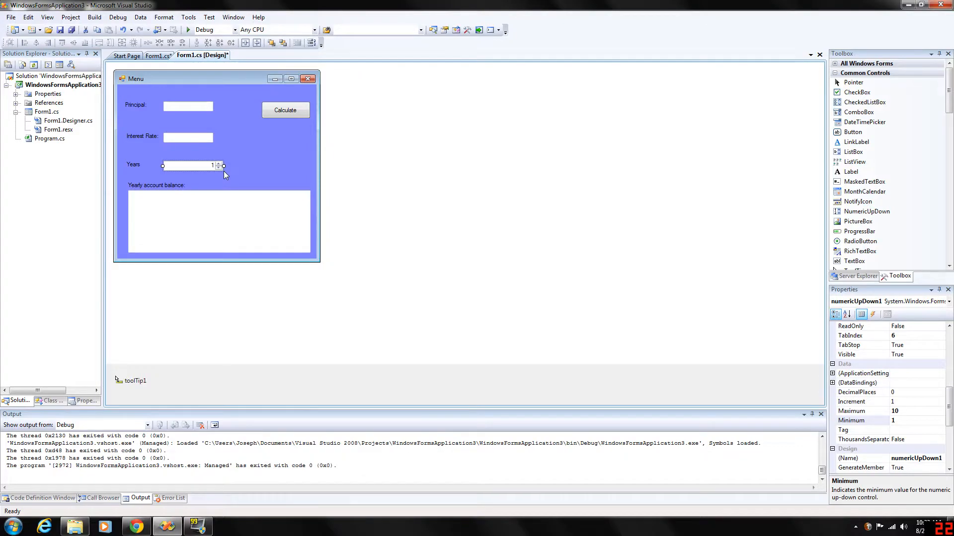
mouse_move(907, 417)
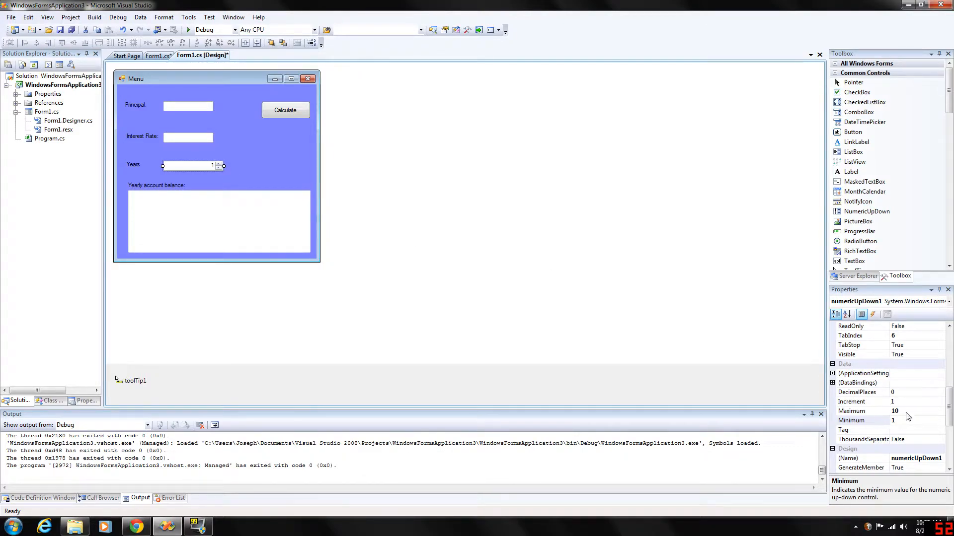
click(862, 410)
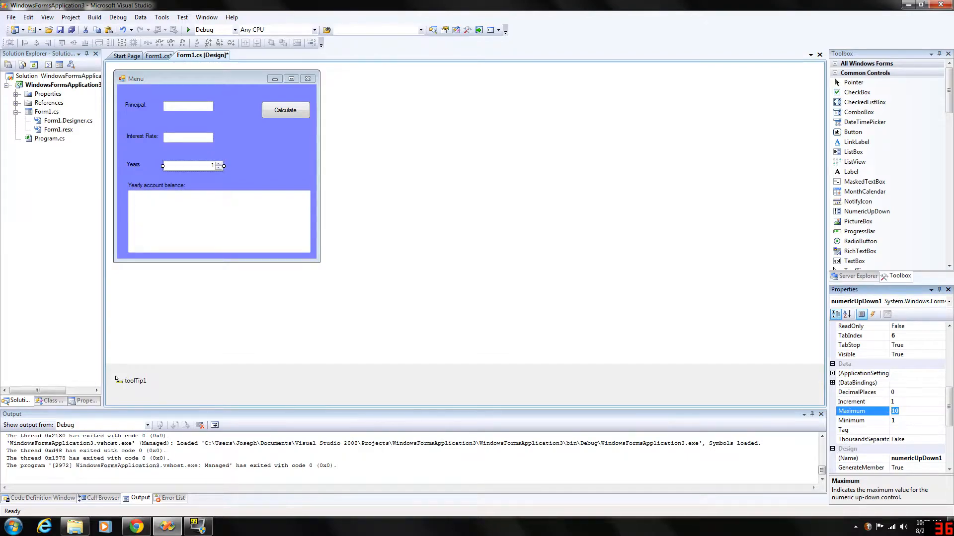
click(852, 420)
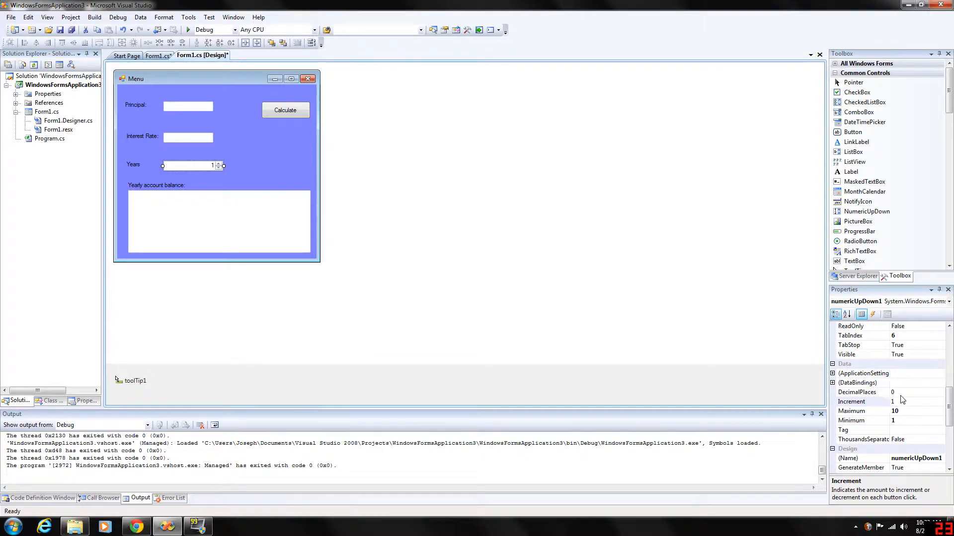
click(862, 391)
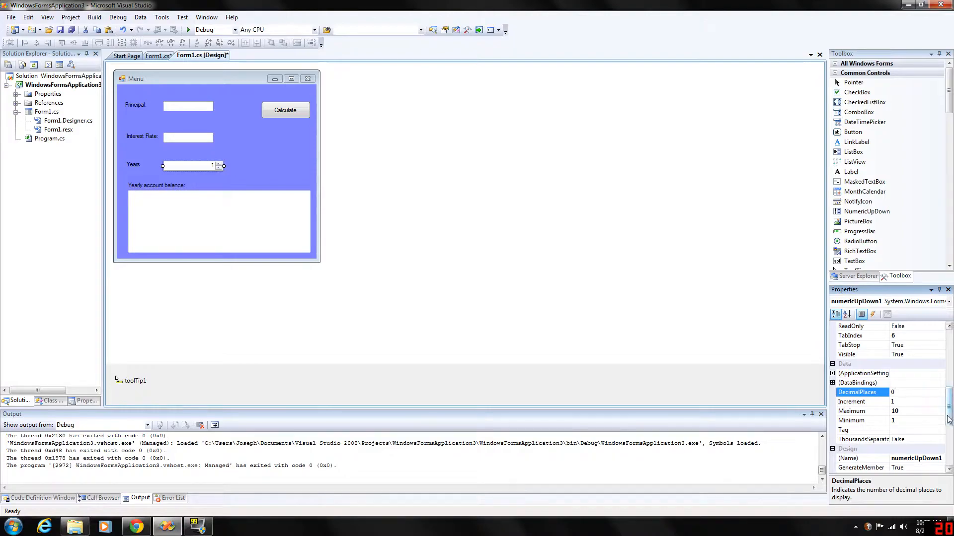
scroll(down, 3)
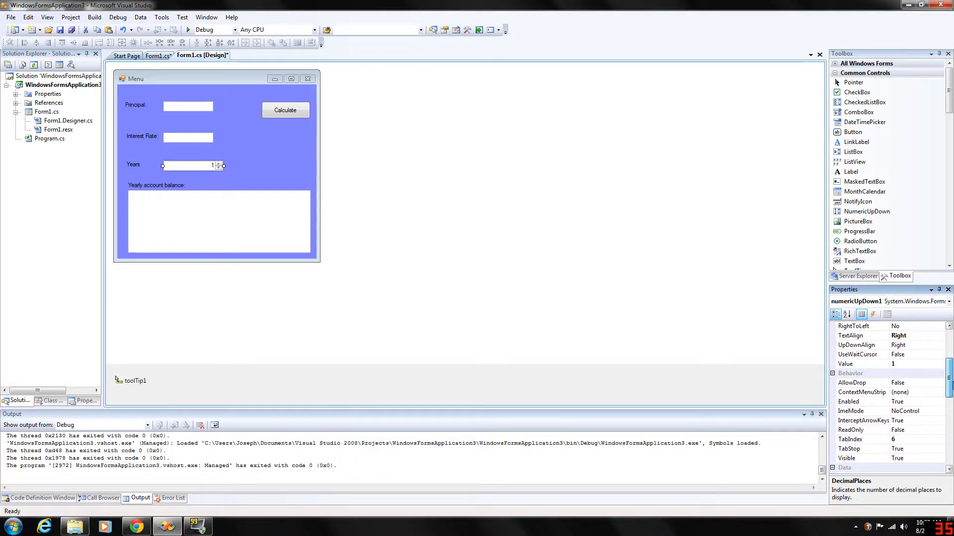
click(856, 345)
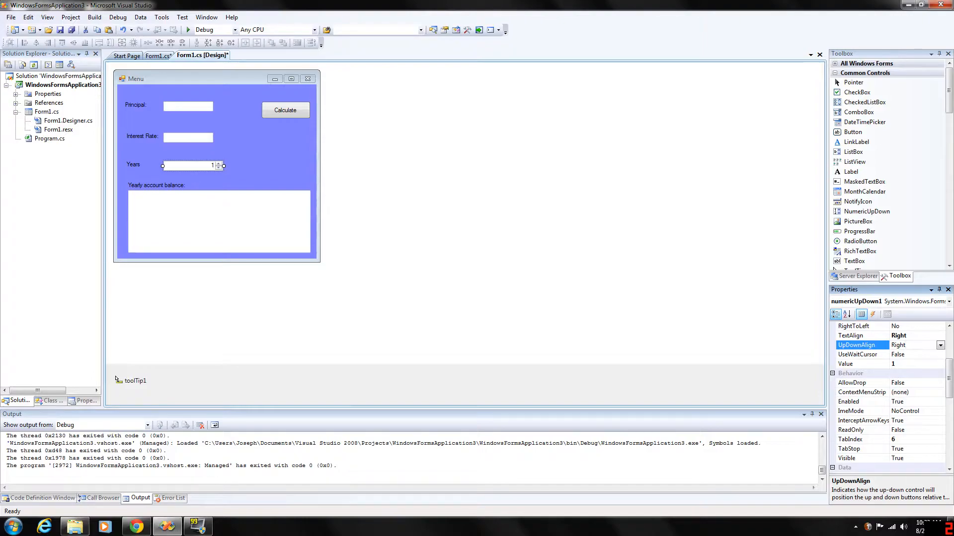
mouse_move(203, 166)
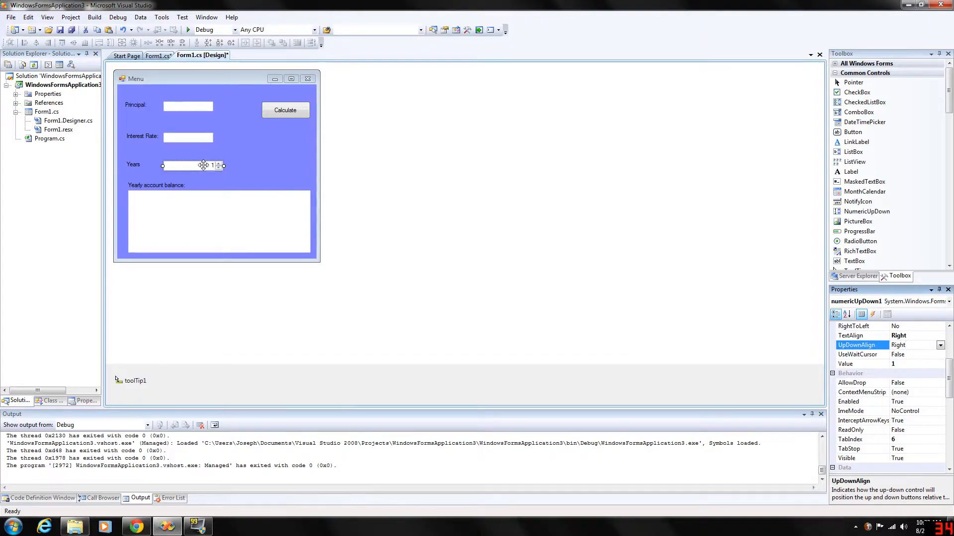
mouse_move(177, 162)
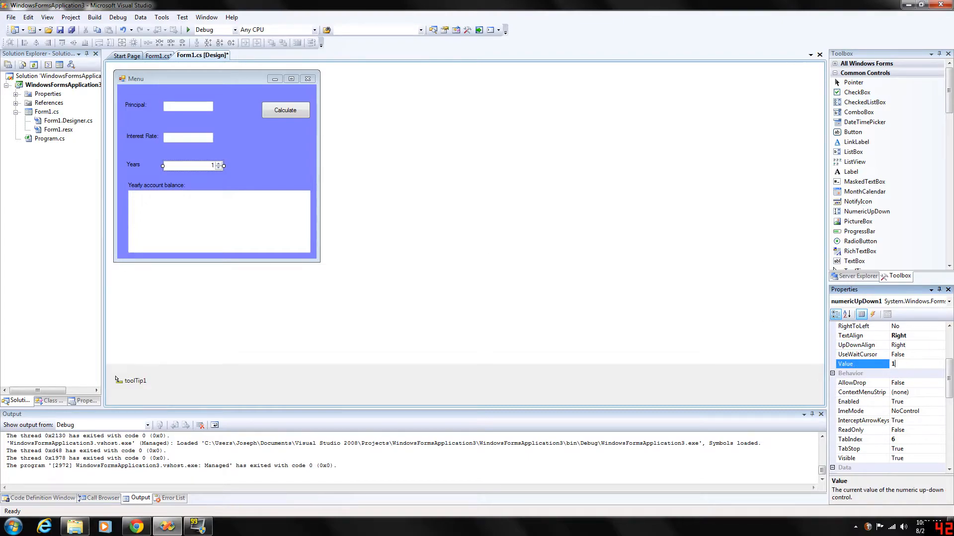
mouse_move(692, 304)
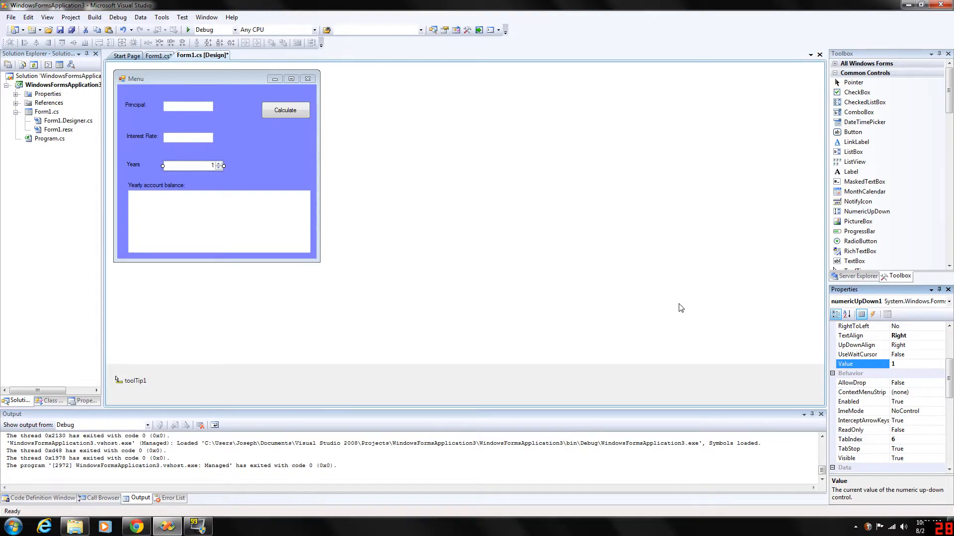
mouse_move(537, 302)
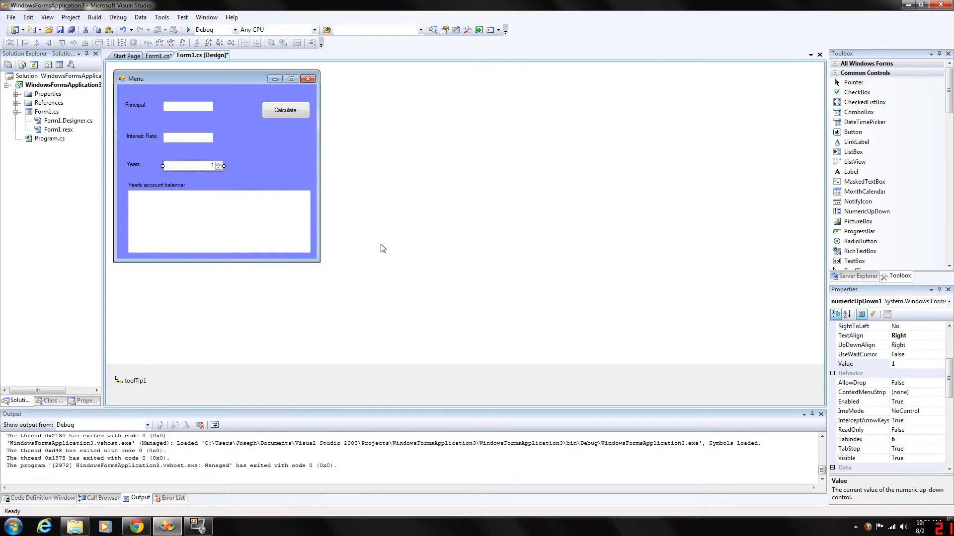
click(136, 104)
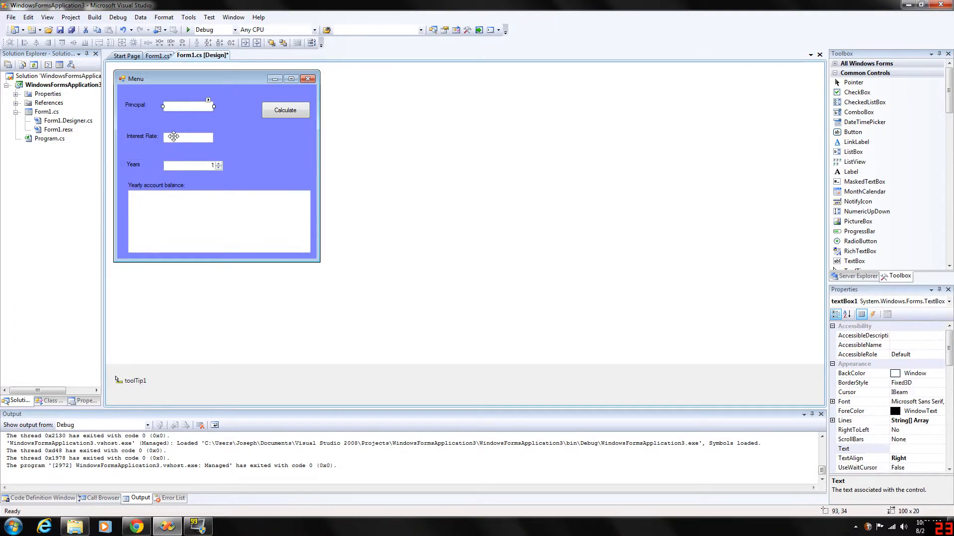
click(219, 221)
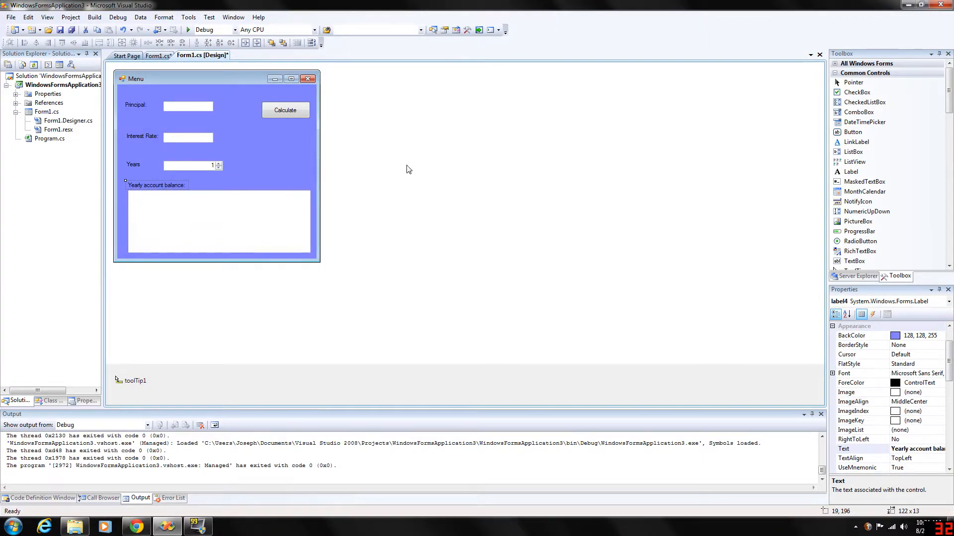
click(264, 166)
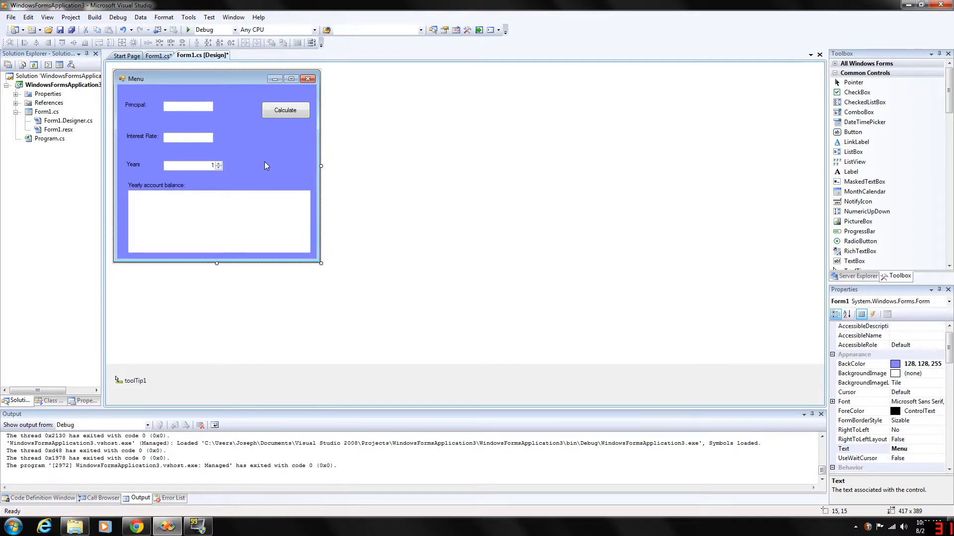
mouse_move(153, 113)
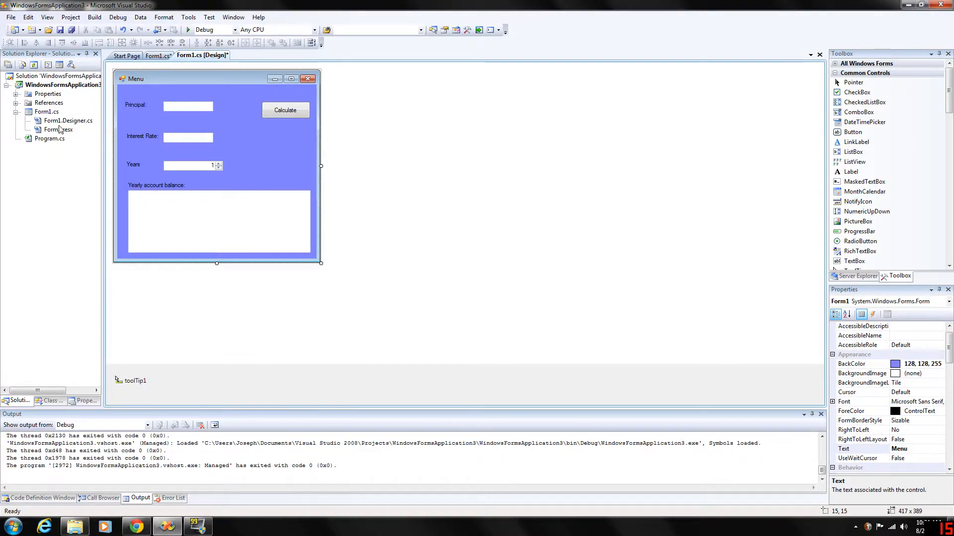
Review the button1_Click yearly-balance code against the form's design layout
click(158, 55)
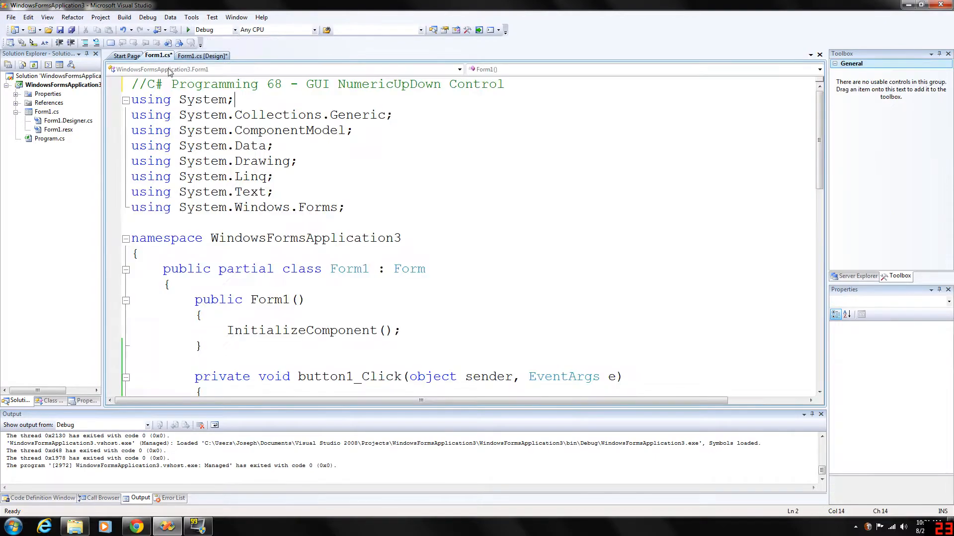
scroll(down, 3)
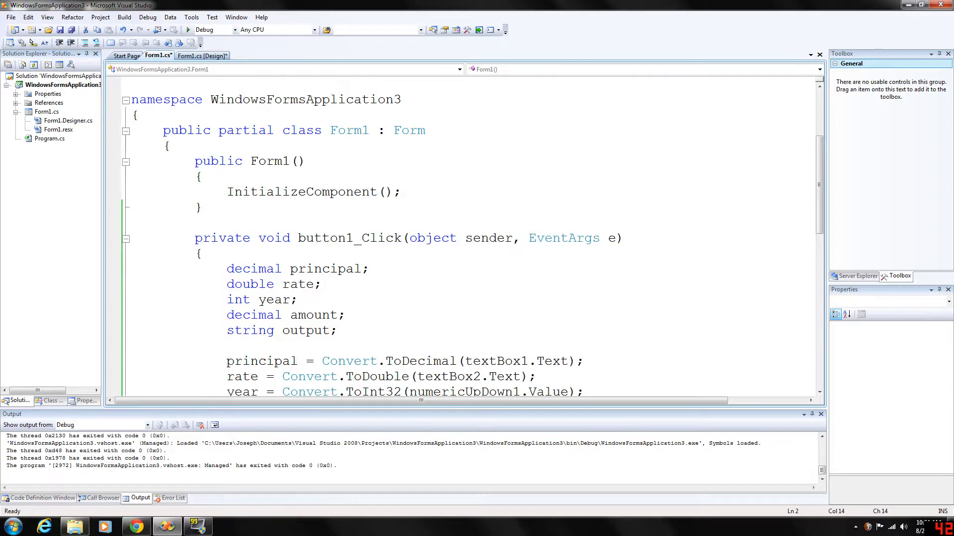
click(202, 56)
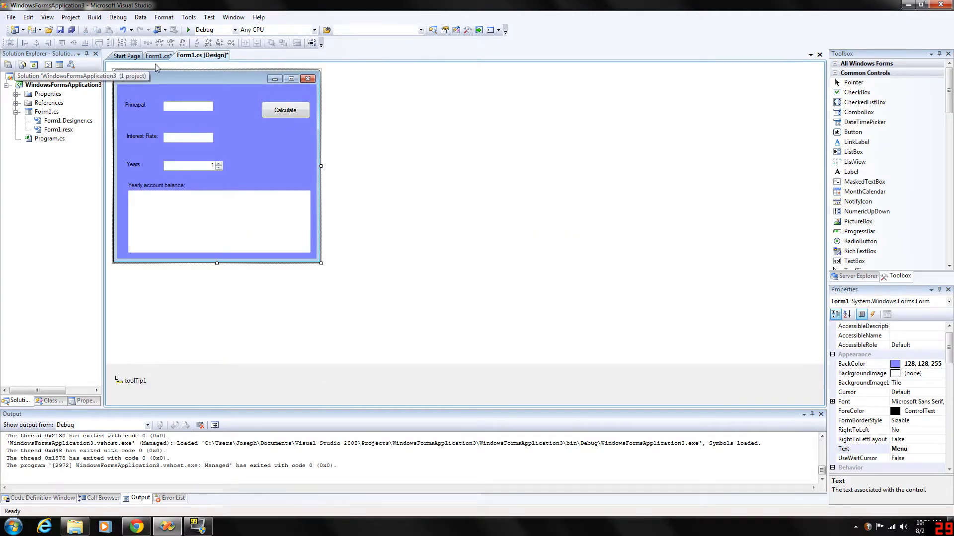
click(158, 56)
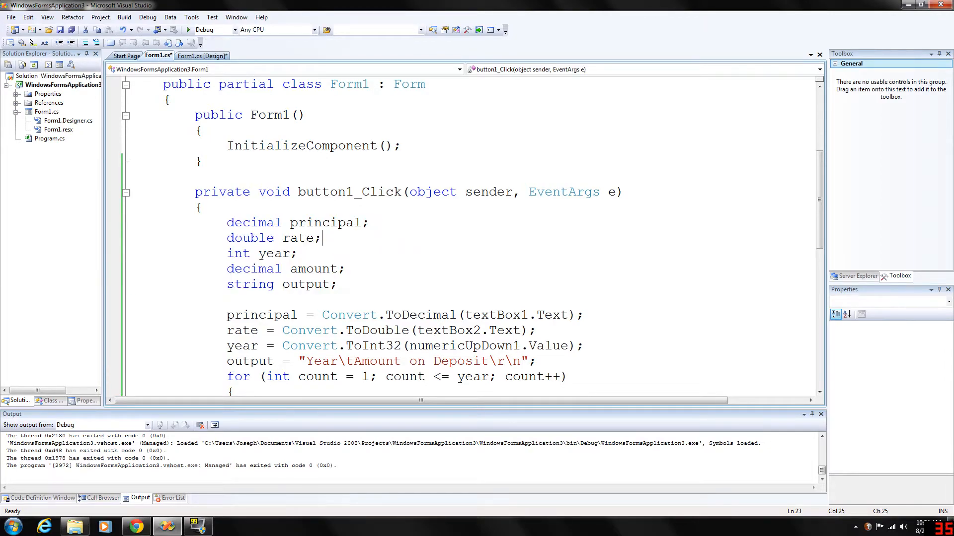
double_click(316, 269)
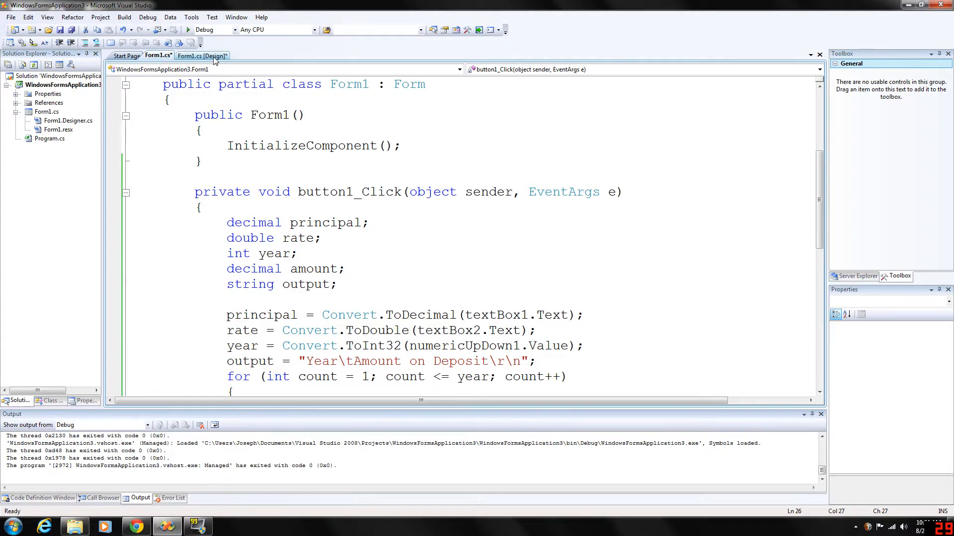
click(202, 56)
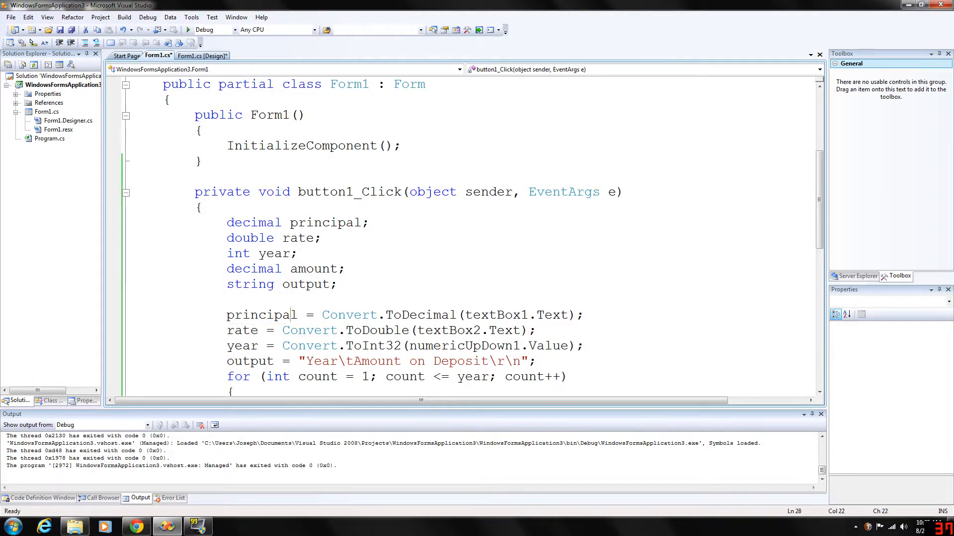
Check the rate conversion and amount calculation lines, then start the calculator running
drag(283, 330, 534, 330)
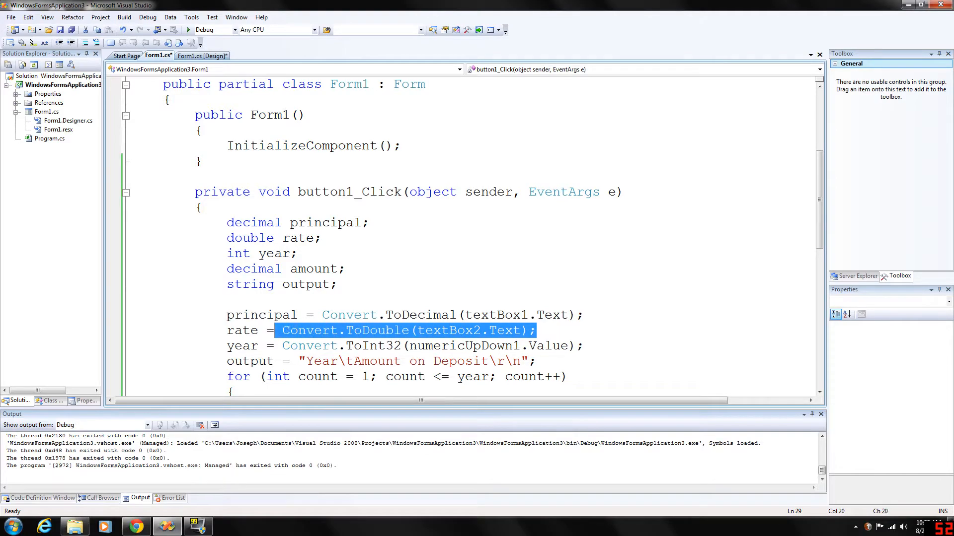
double_click(386, 330)
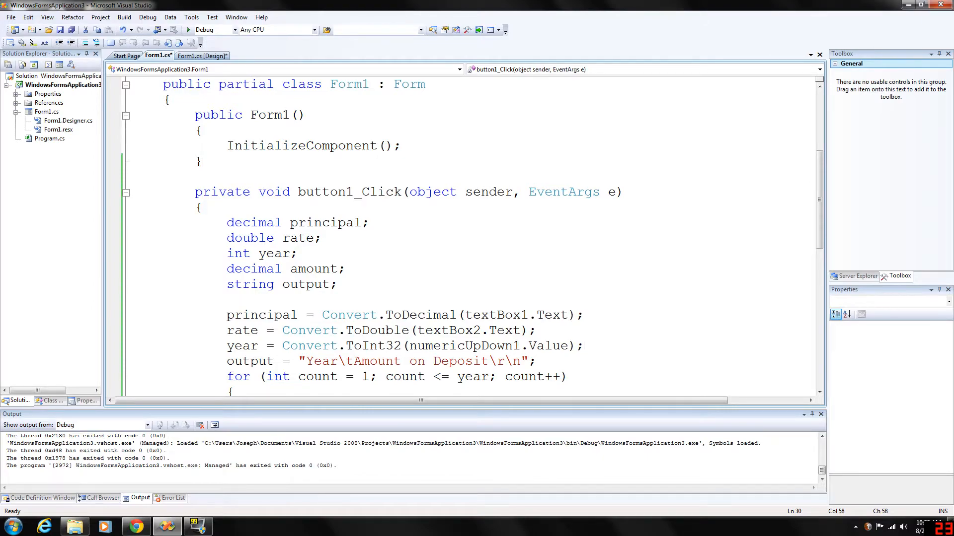
scroll(down, 3)
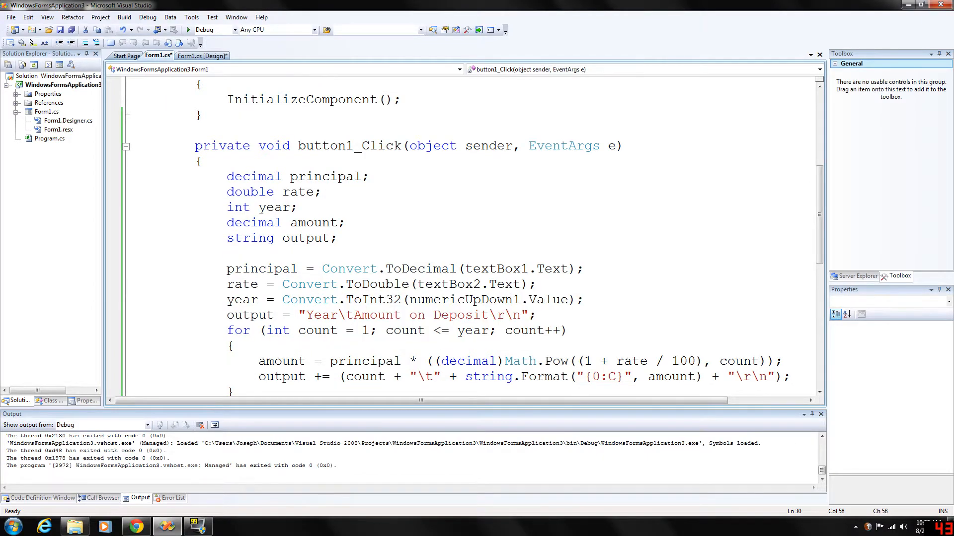
click(202, 55)
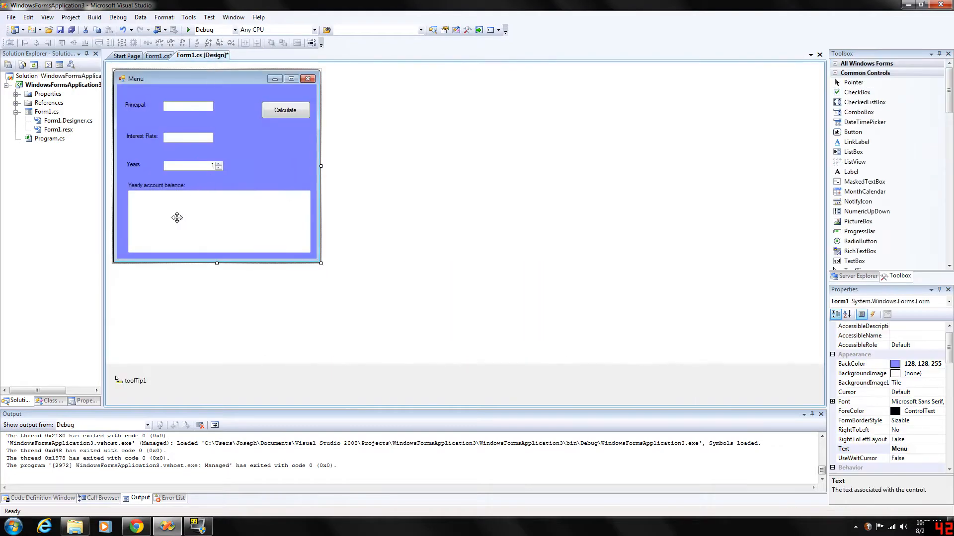
mouse_move(215, 219)
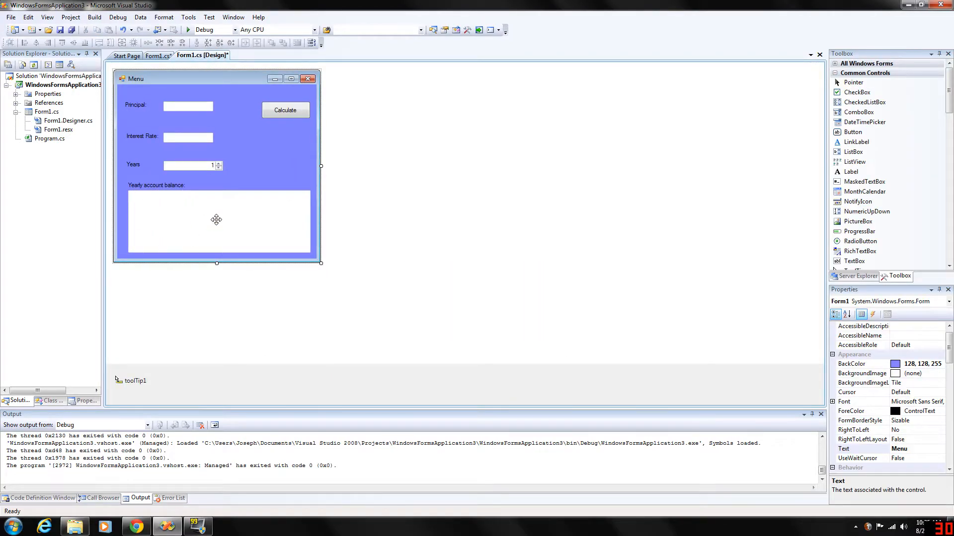
click(158, 56)
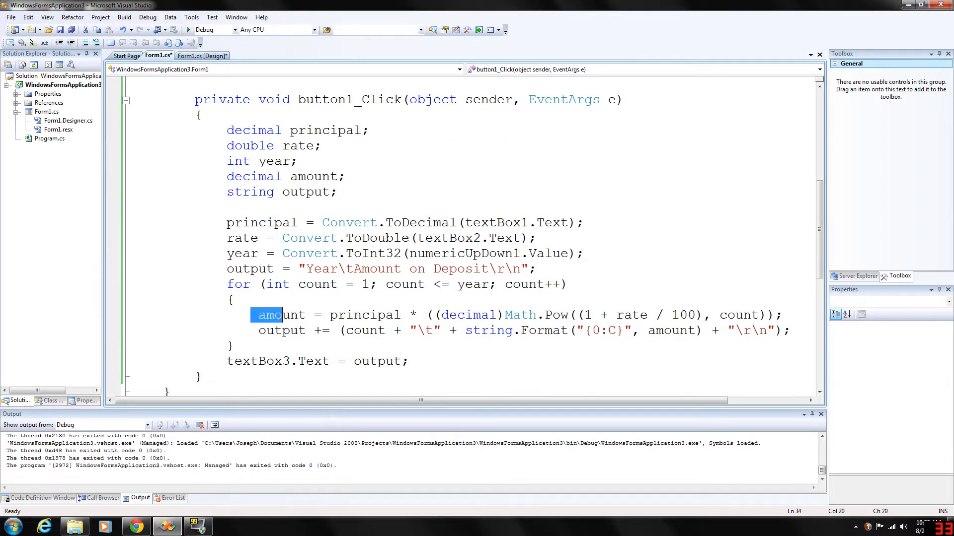
drag(259, 315, 782, 315)
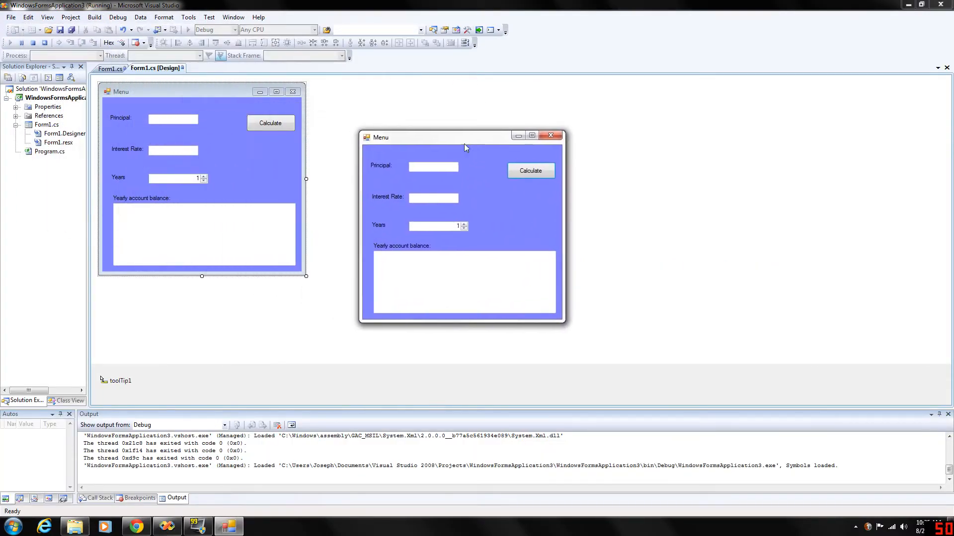
Calculate 1200 principal at 3% for 5 years, getting five yearly balances, then close the form
click(433, 166)
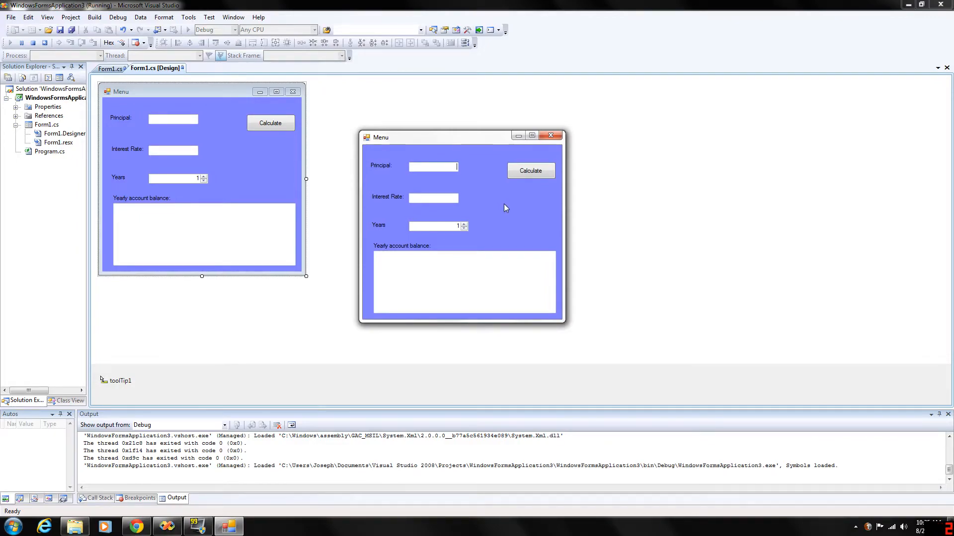
text(1200)
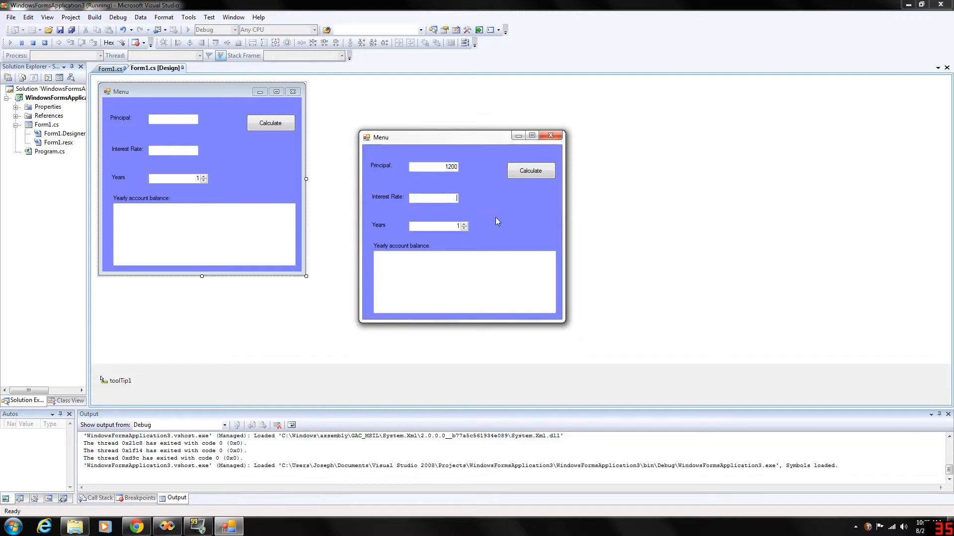
mouse_move(504, 222)
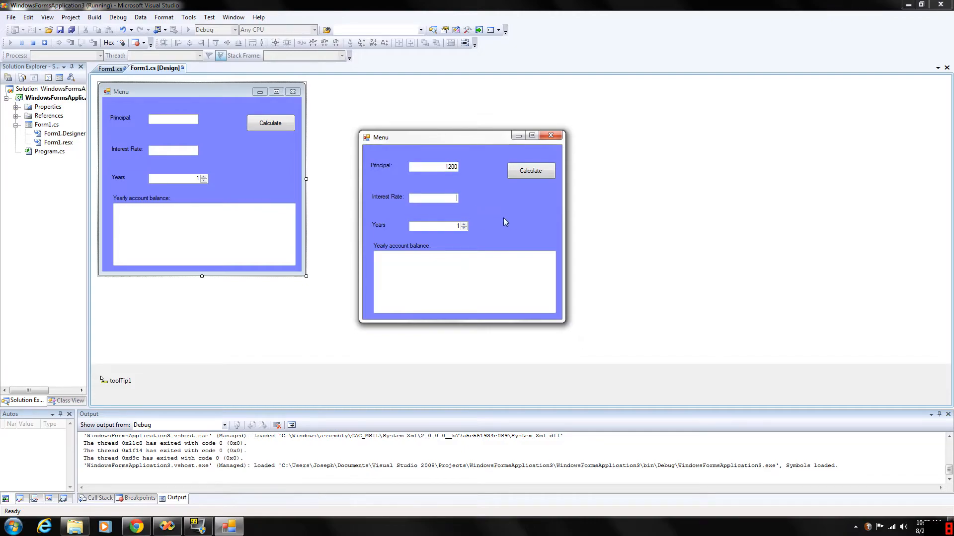
text(3)
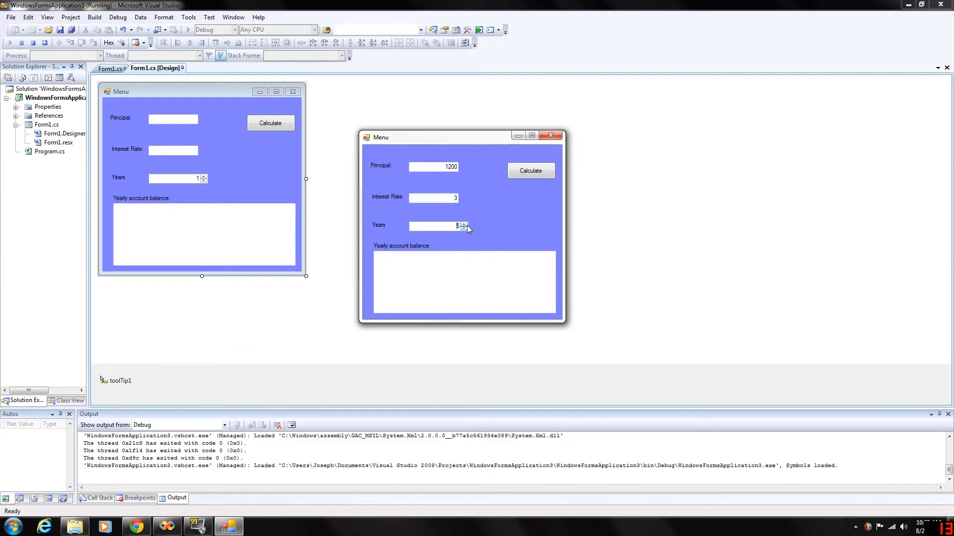
click(530, 170)
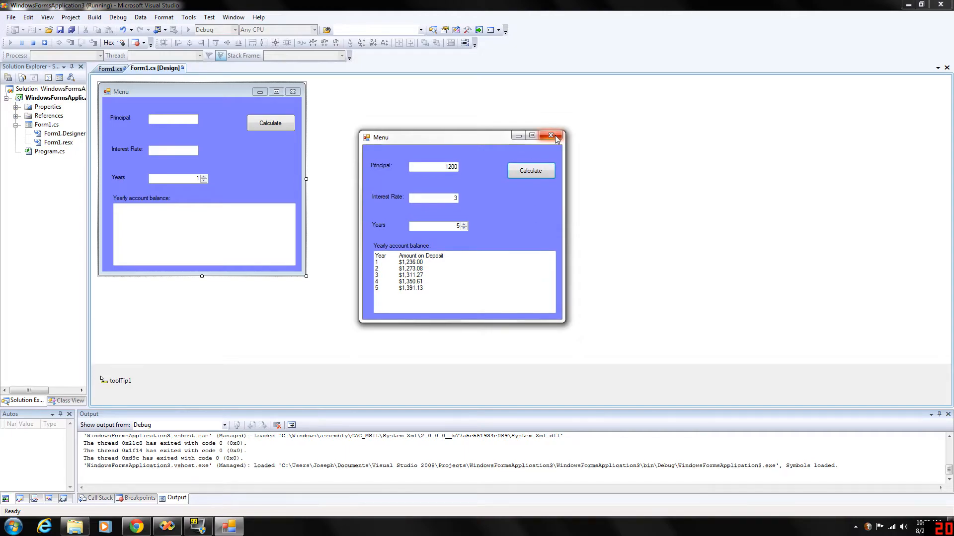
click(551, 135)
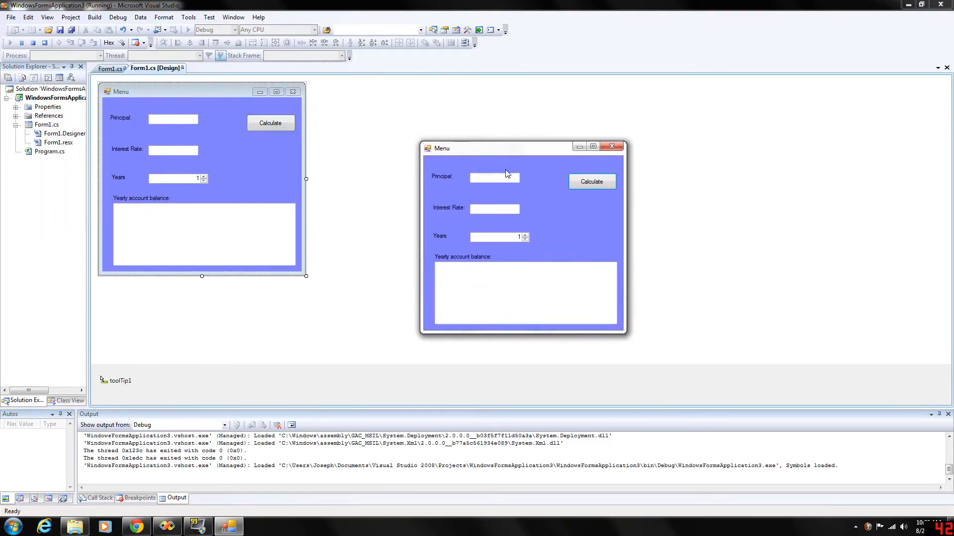
Calculate 1200 at 8% for 10 years, seeing only eight balances fit, then close the form
text(1200)
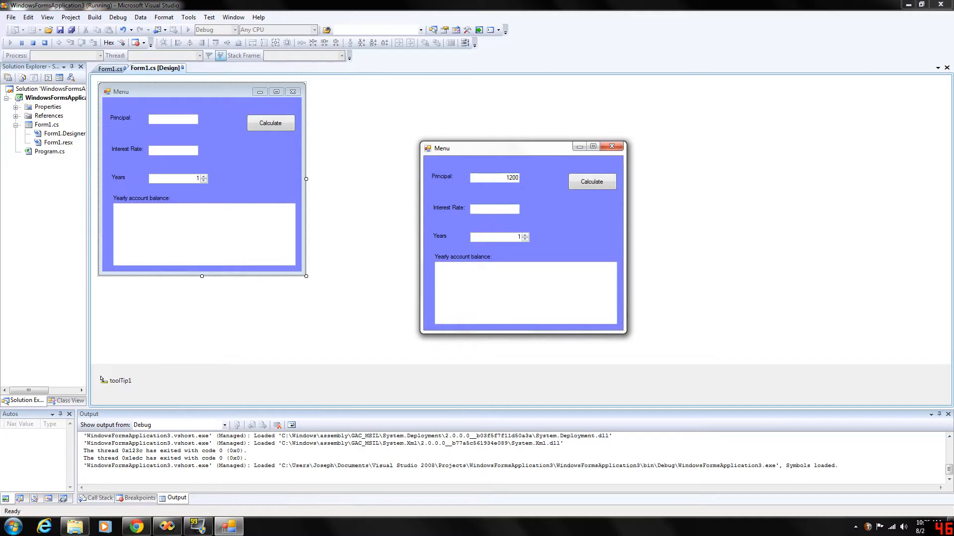
text(8)
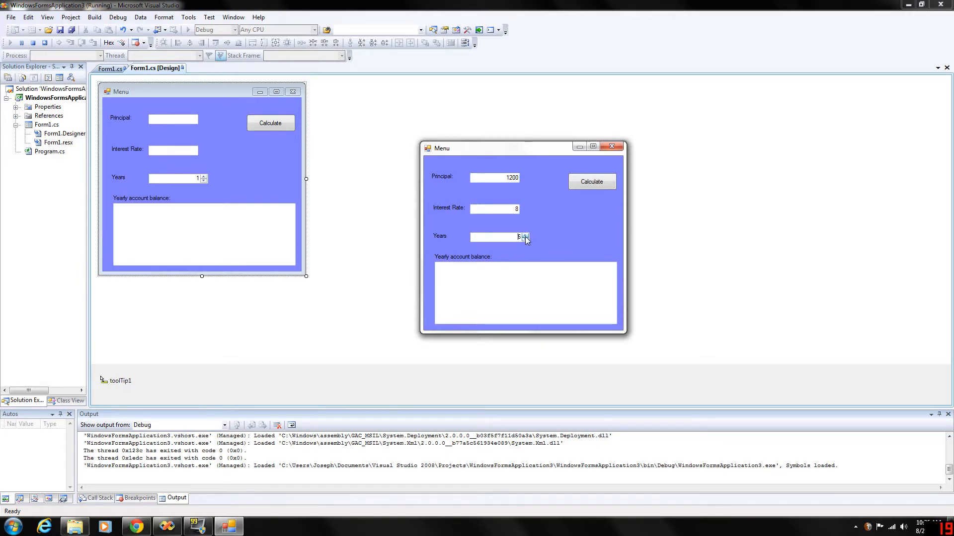
click(590, 181)
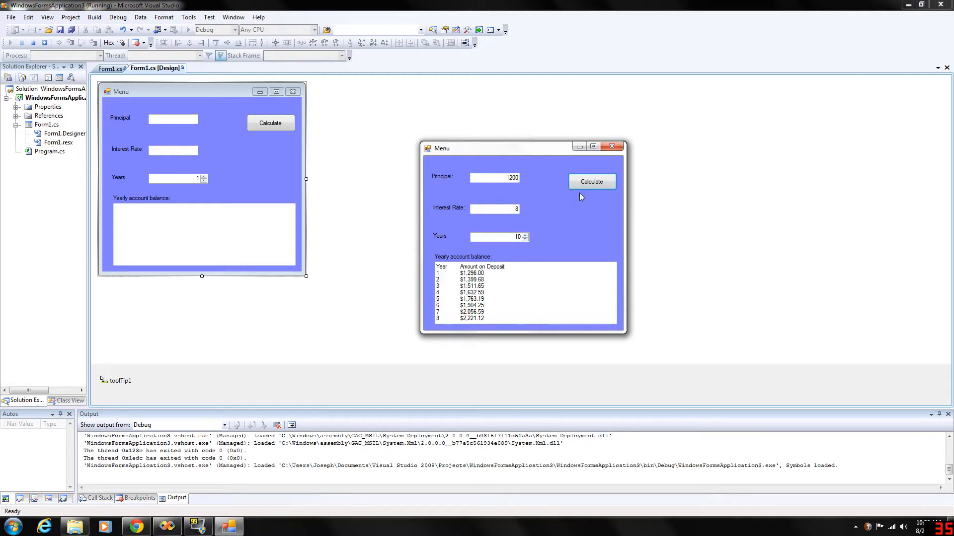
mouse_move(387, 208)
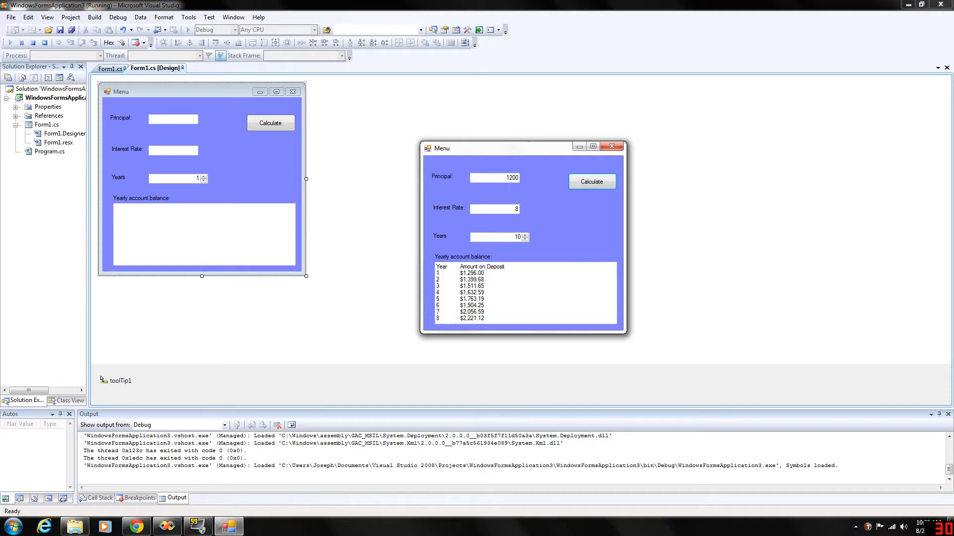
click(612, 147)
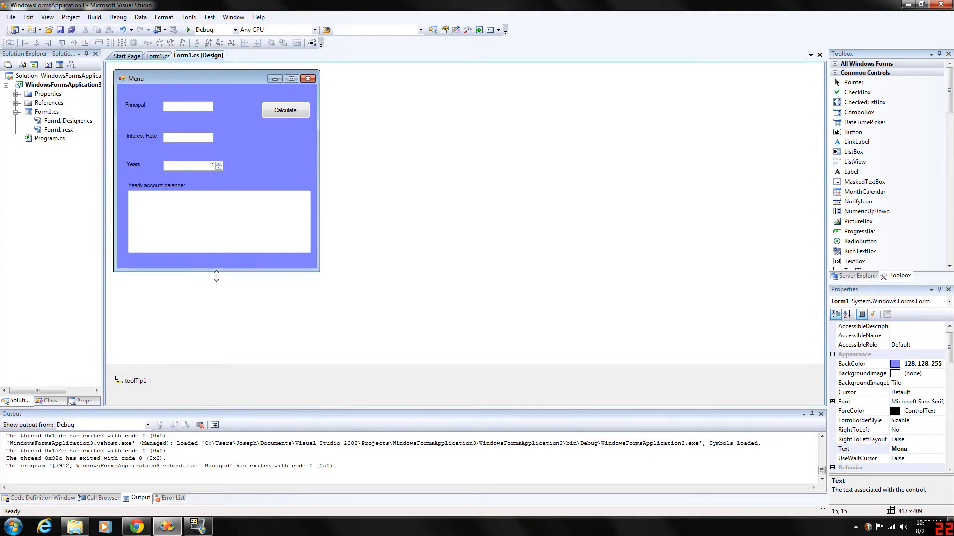
Enlarge the yearly account balance output box to 367 by 182
click(219, 222)
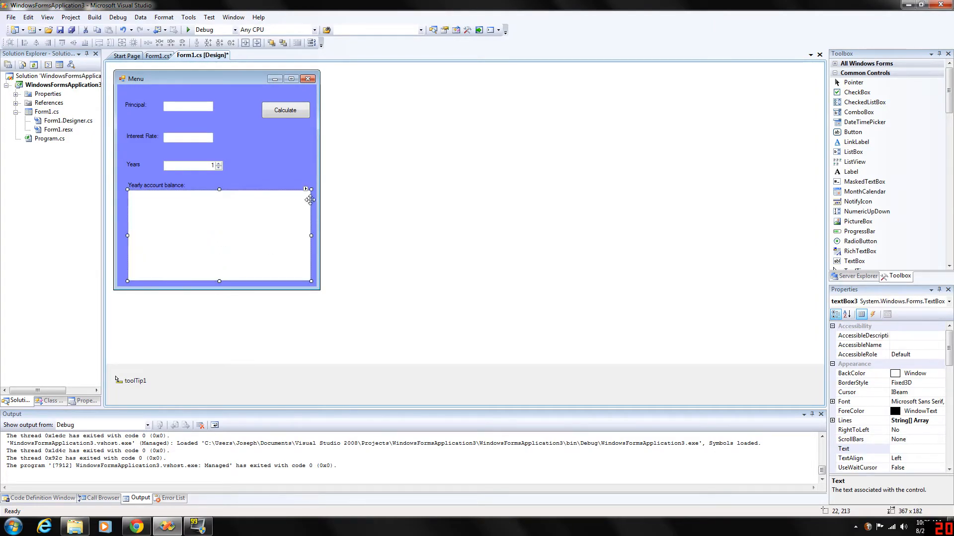
mouse_move(406, 152)
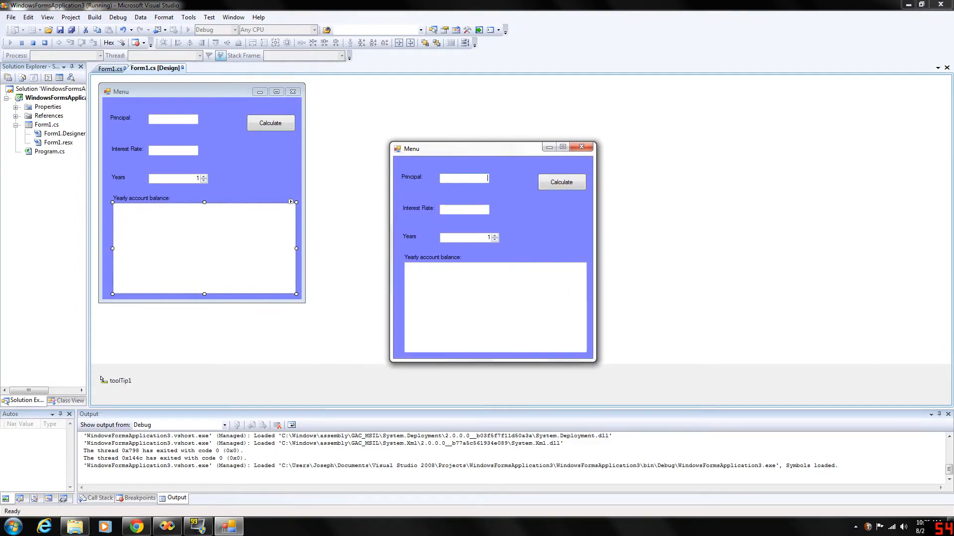
Calculate 1200 at 8% for 10 years, now listing all ten balances ending at $2,590.71
text(1200)
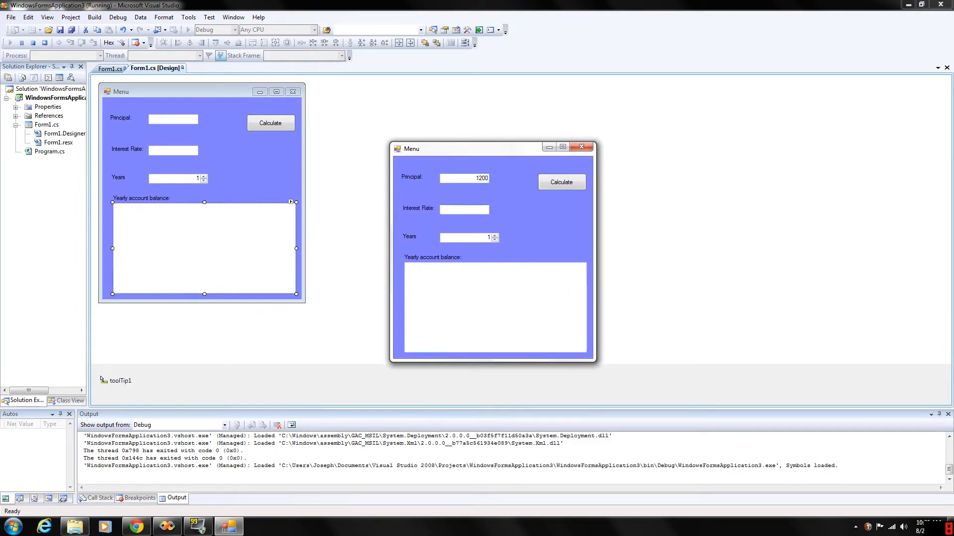
text(8)
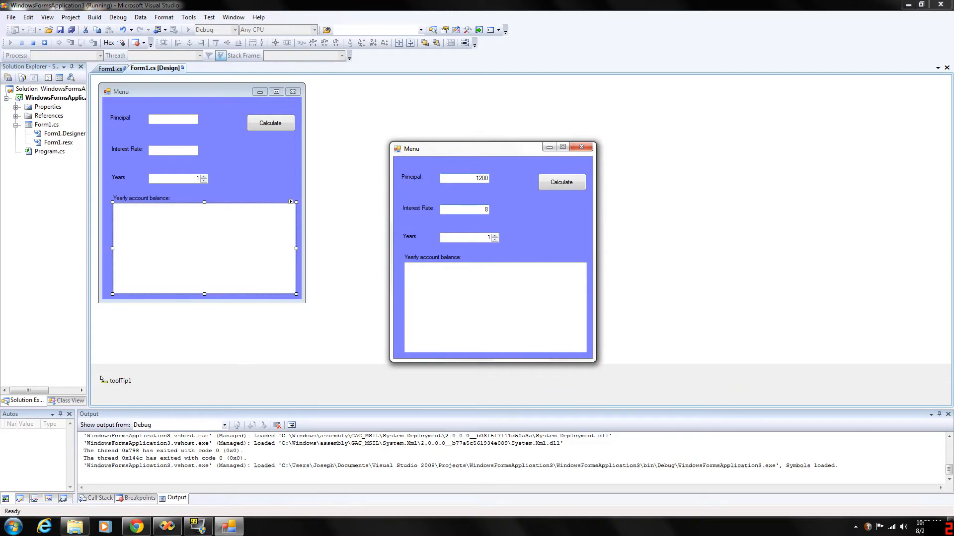
text(01)
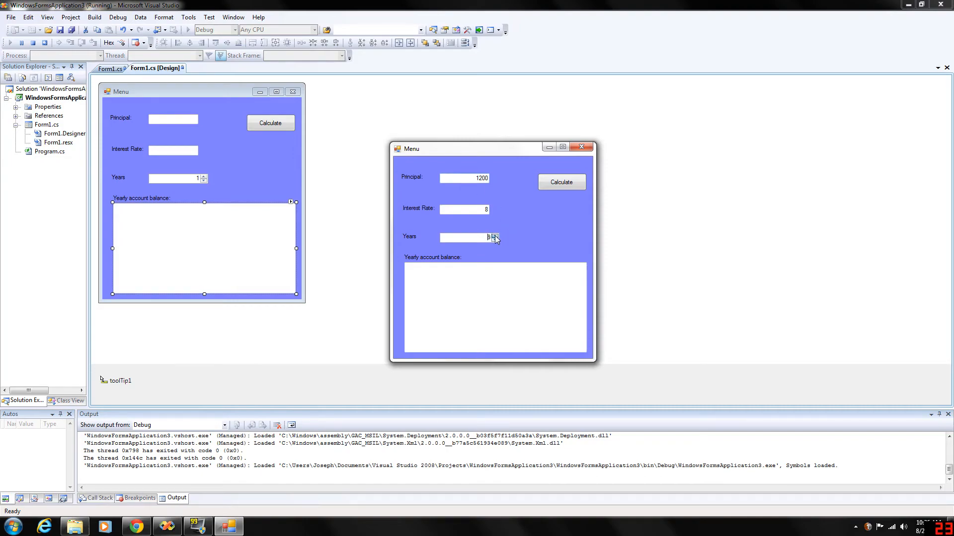
click(560, 182)
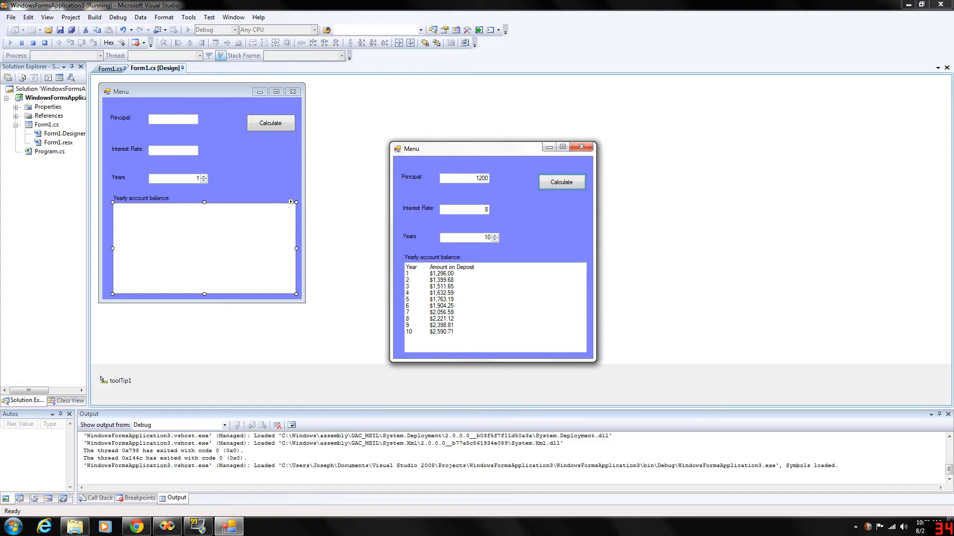
mouse_move(400, 342)
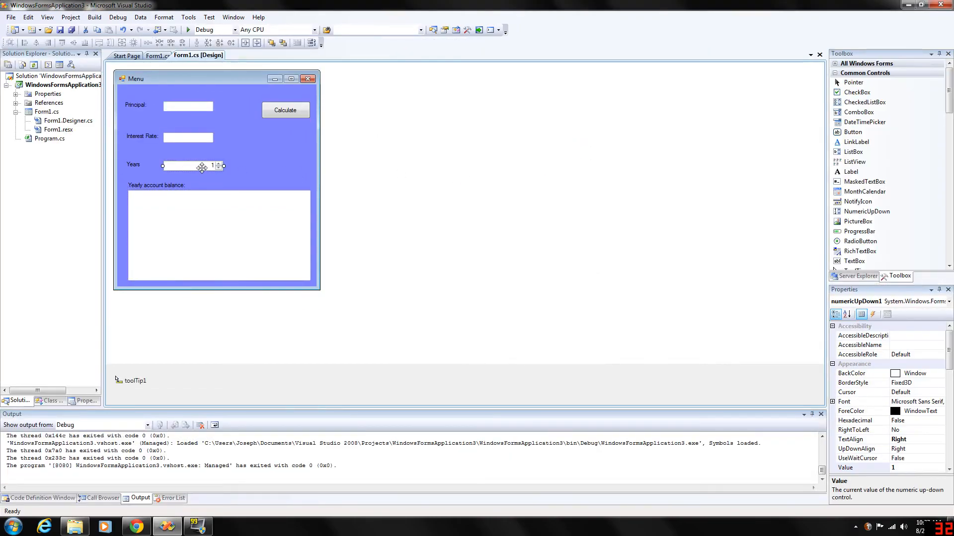
mouse_move(246, 177)
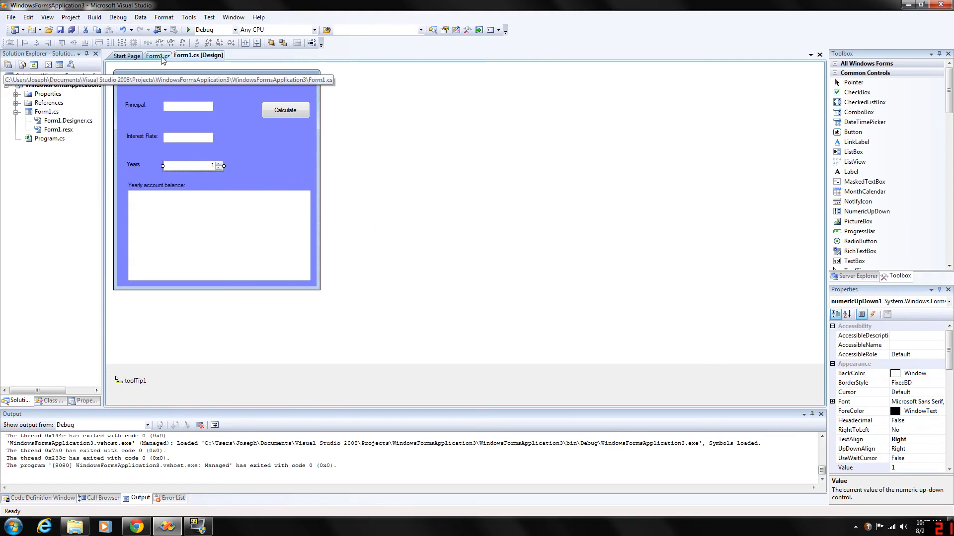
Return to Form1.cs code with the yearly-balance calculation loop
click(158, 56)
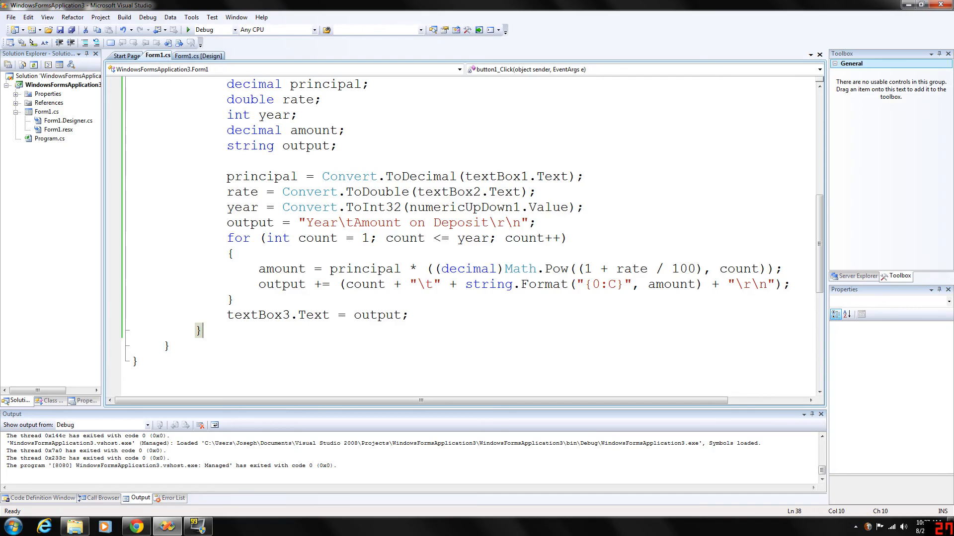